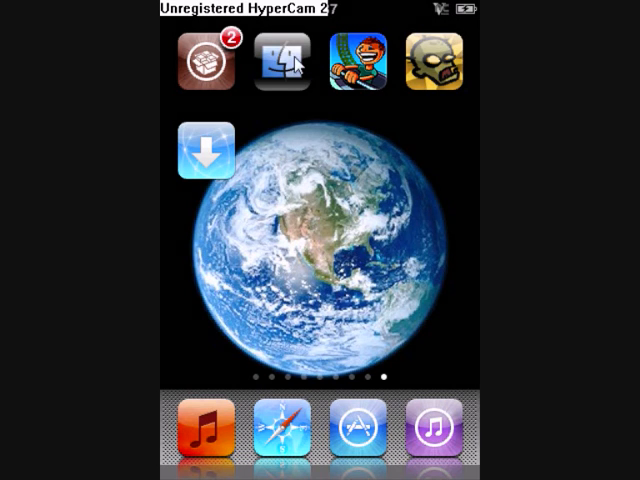
Launch iFile and open the 'var' folder from the root listing.
left_click(275, 62)
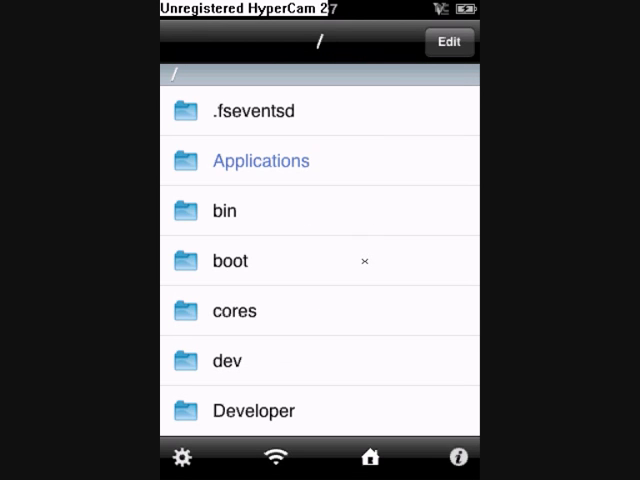
scroll("down", 3)
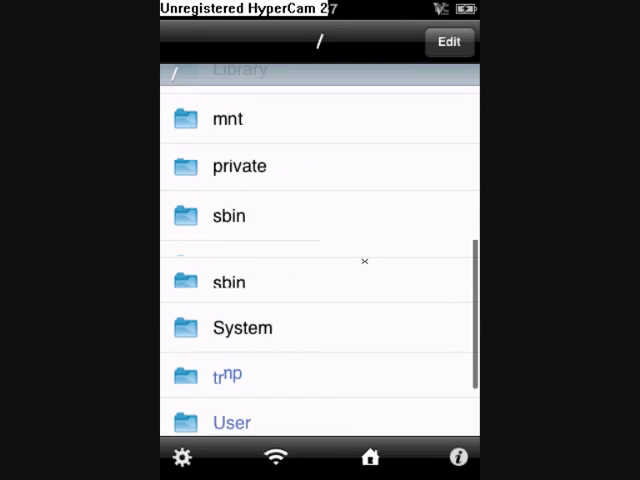
scroll("down", 3)
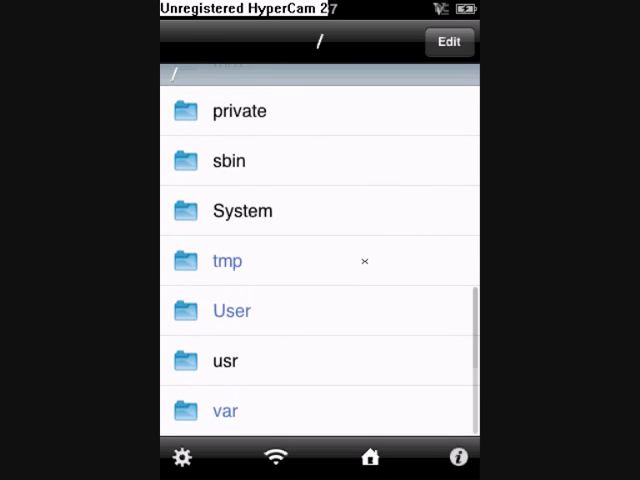
left_click(225, 410)
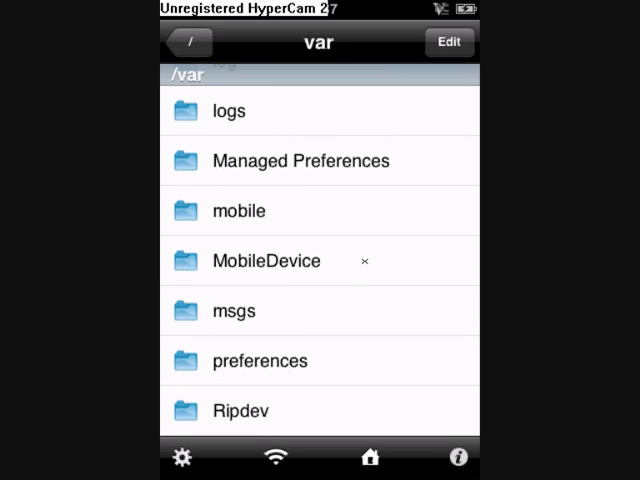
Open mobile, then Applications, and scroll through the app folders.
left_click(238, 210)
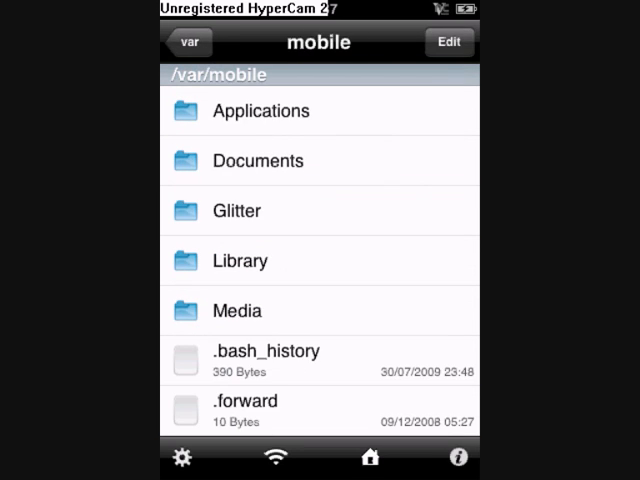
left_click(261, 110)
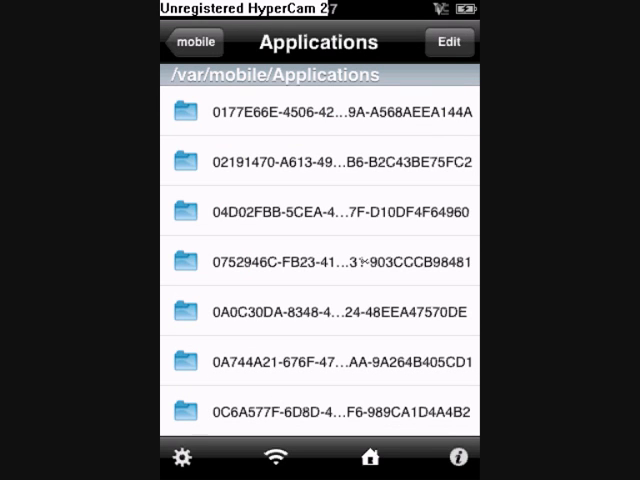
scroll("down", 3)
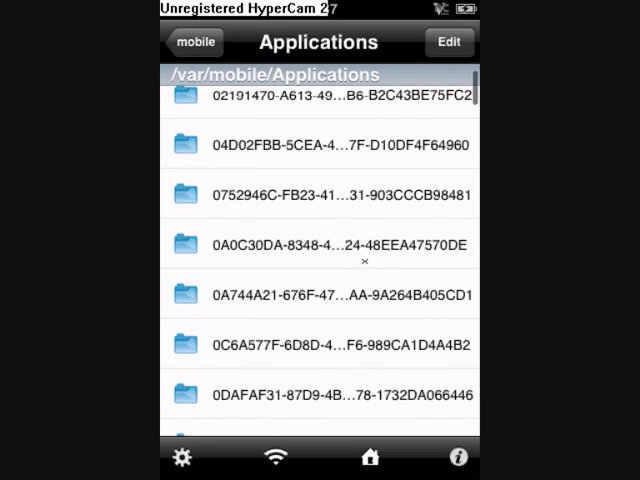
scroll("down", 3)
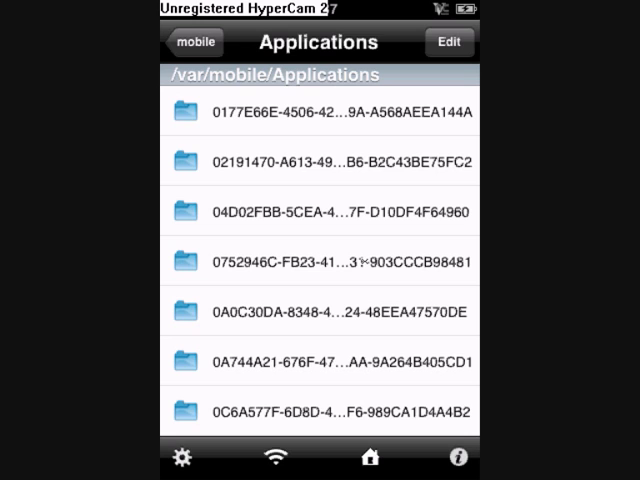
Check the first app folder, go back, and open the last FFB8C41F… folder.
left_click(320, 114)
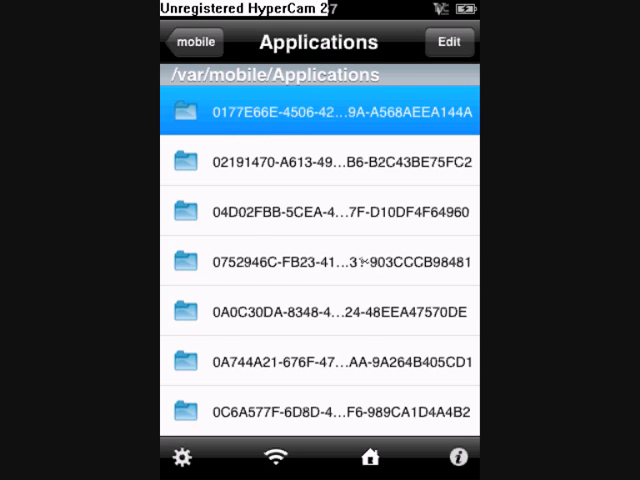
left_click(320, 112)
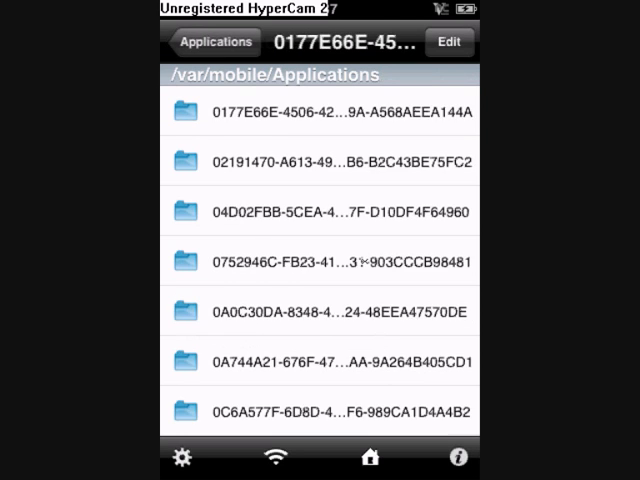
left_click(216, 42)
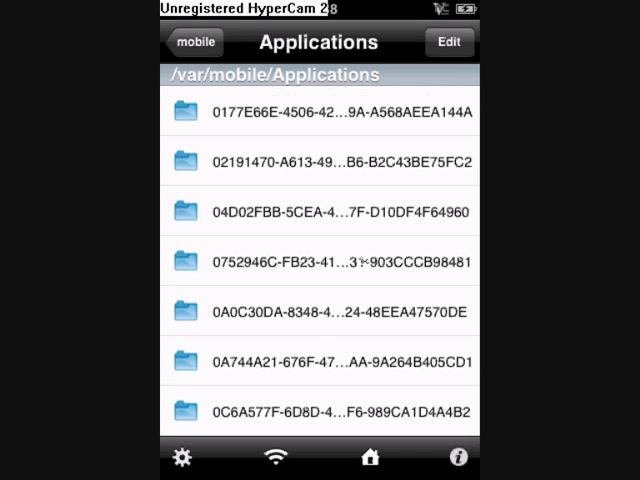
scroll("down", 3)
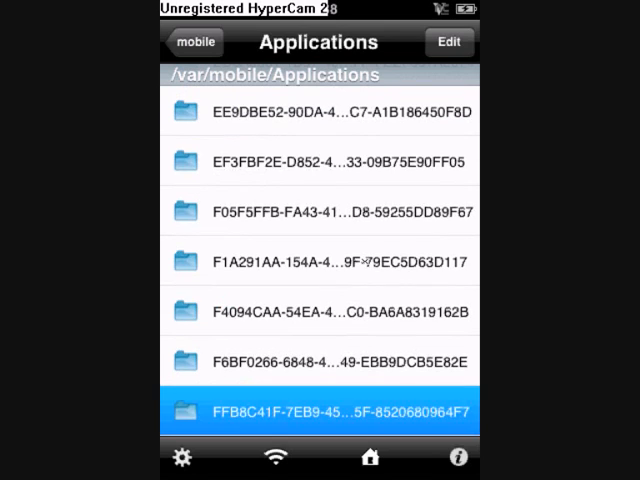
left_click(320, 411)
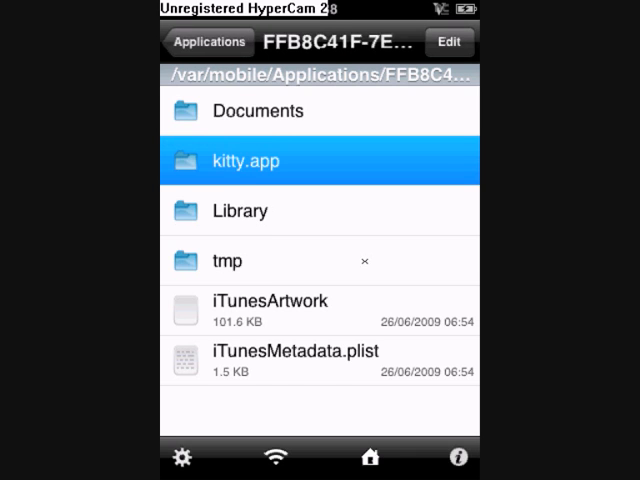
Open kitty.app and view its Info.plist file.
left_click(320, 160)
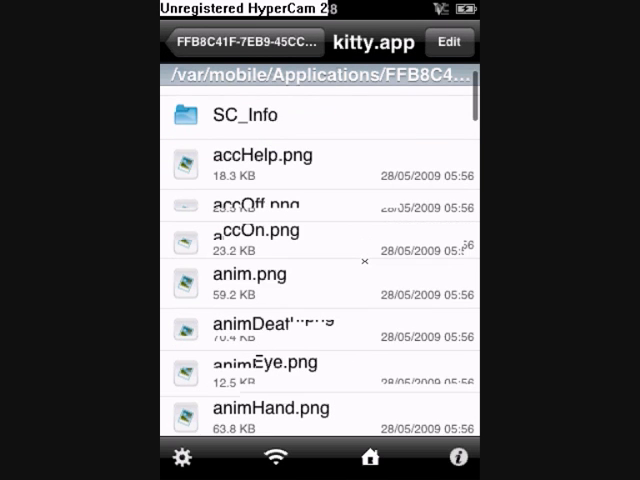
scroll("down", 3)
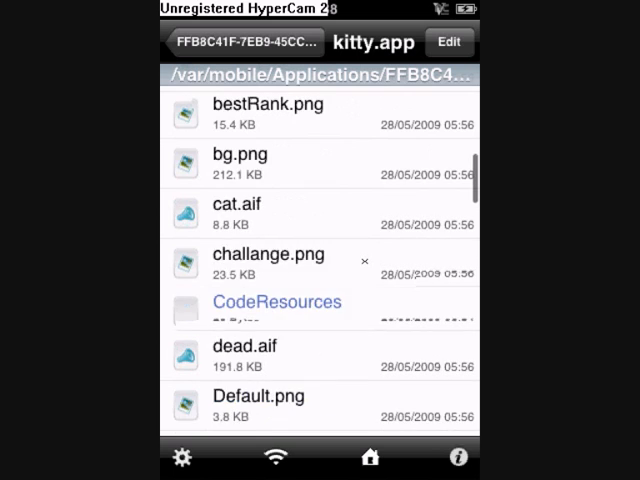
scroll("down", 3)
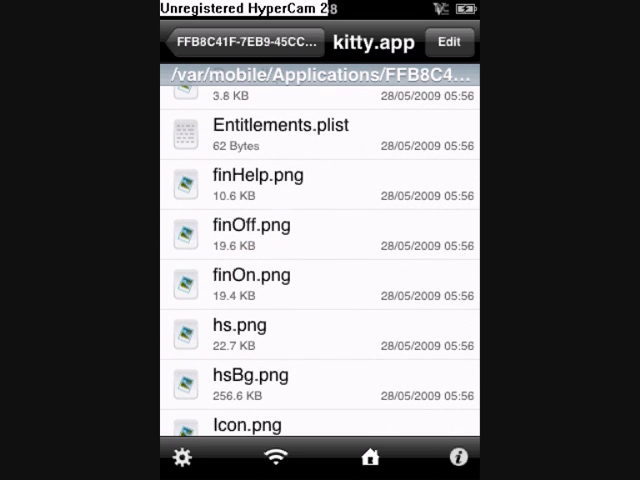
scroll("down", 3)
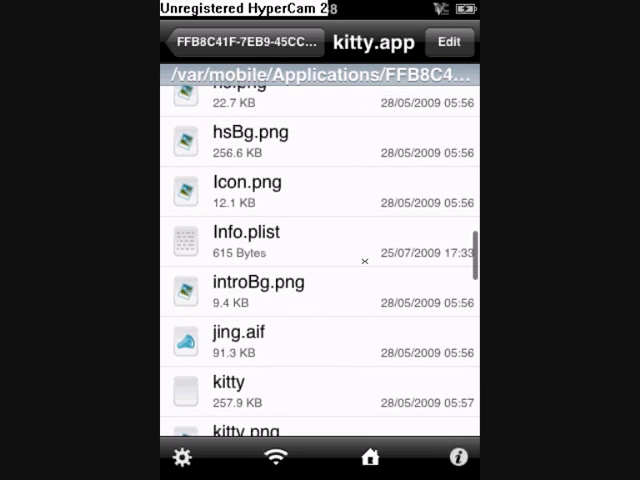
left_click(250, 242)
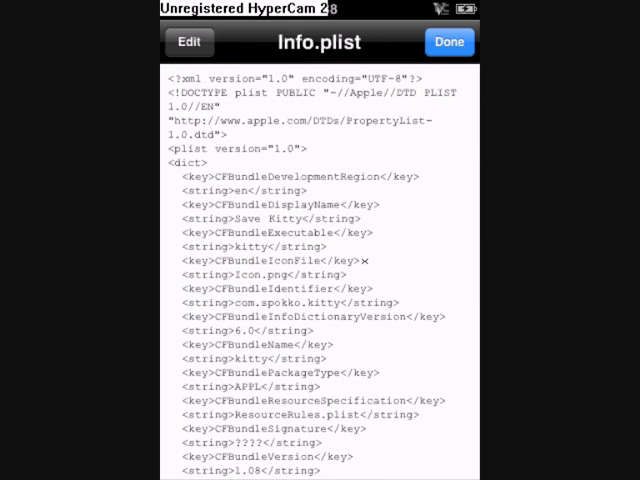
Switch the Info.plist viewer into text editing mode.
left_click(188, 42)
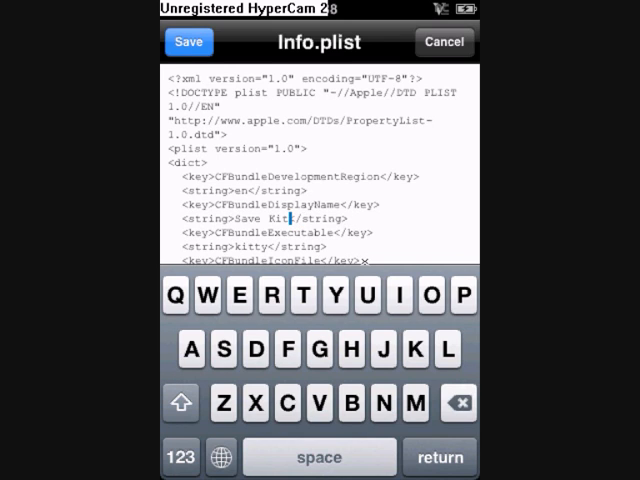
Replace 'Save Kitty' with 'Kill Kitty' in the display name string.
left_click(458, 403)
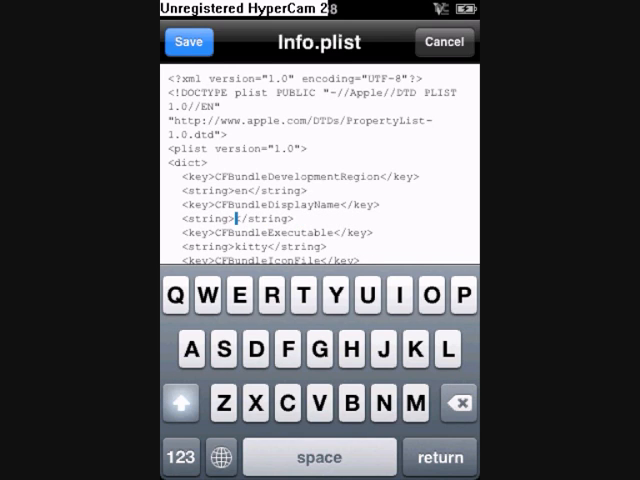
type("Kill Ki")
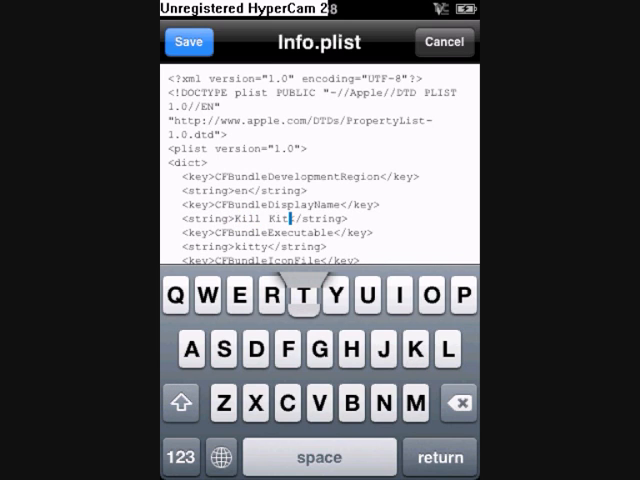
type("ty")
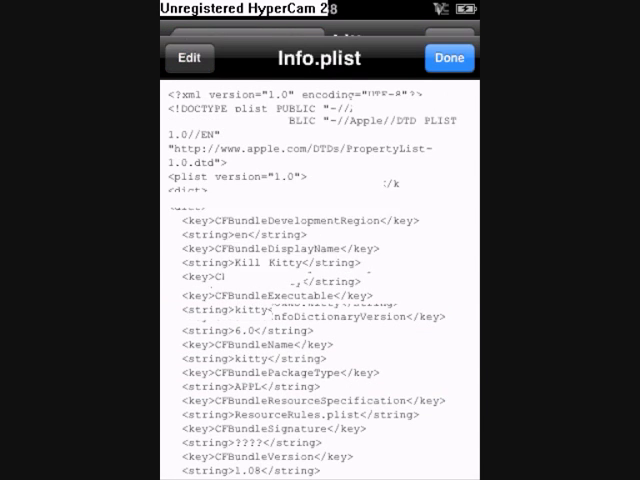
Open SBSettings and trigger a Respring.
left_click(449, 57)
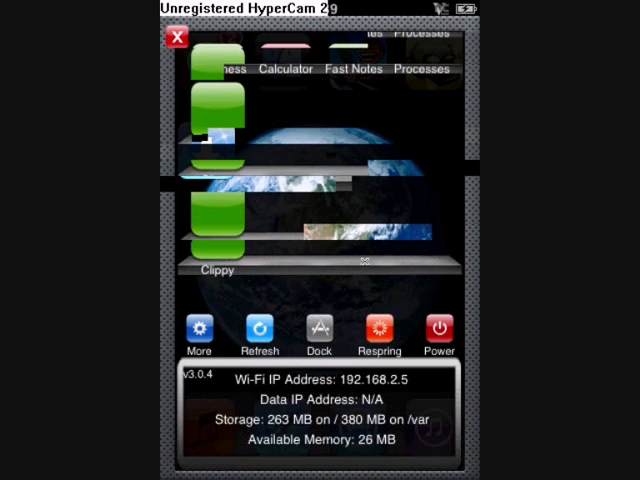
left_click(378, 330)
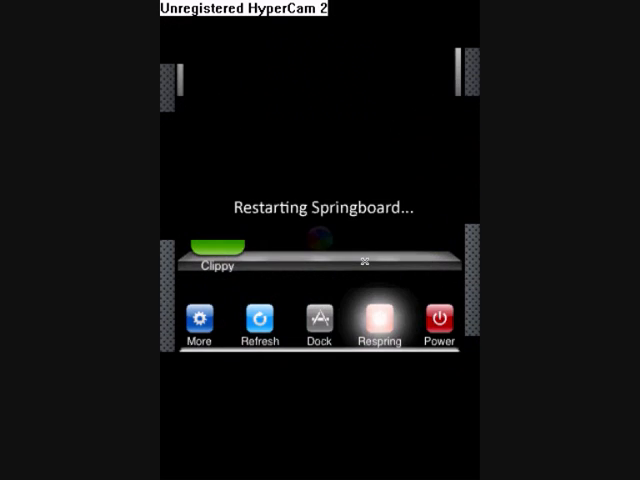